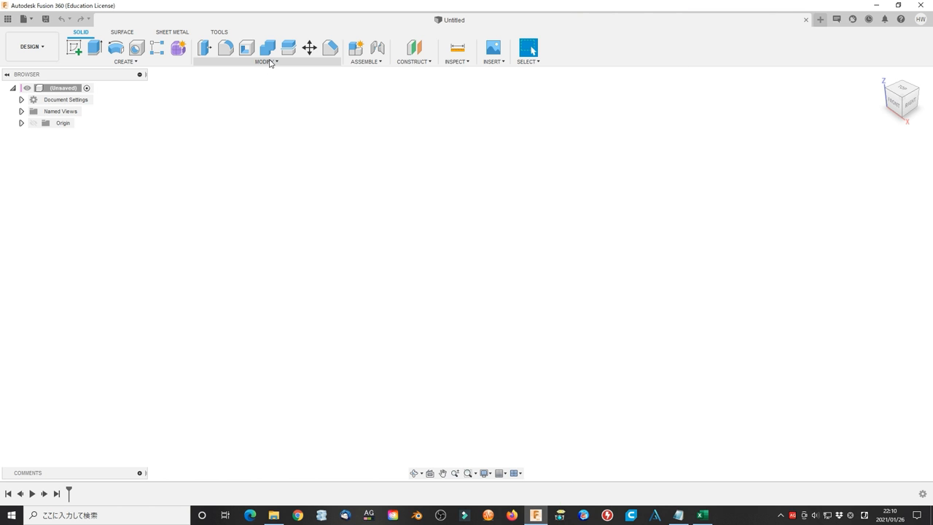
- Add a user parameter named Diameter with value 20 in Change Parameters
click(265, 61)
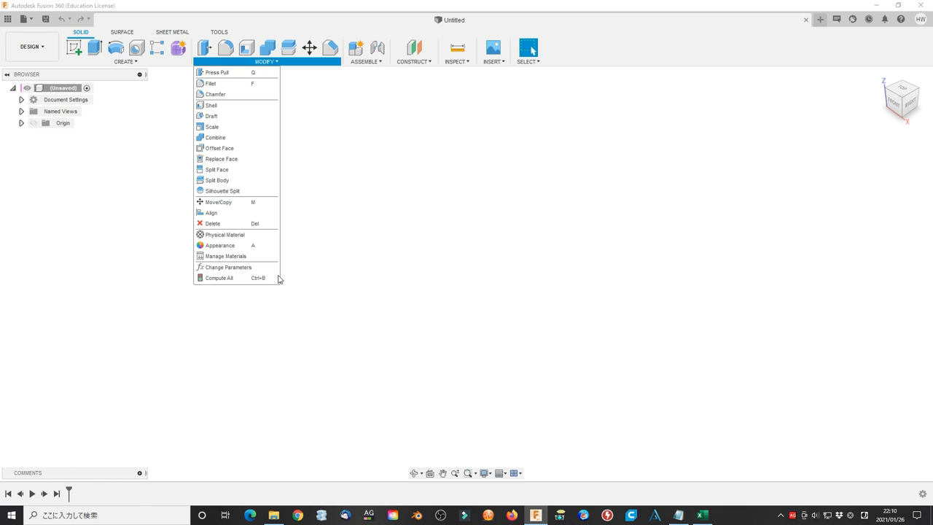
click(227, 267)
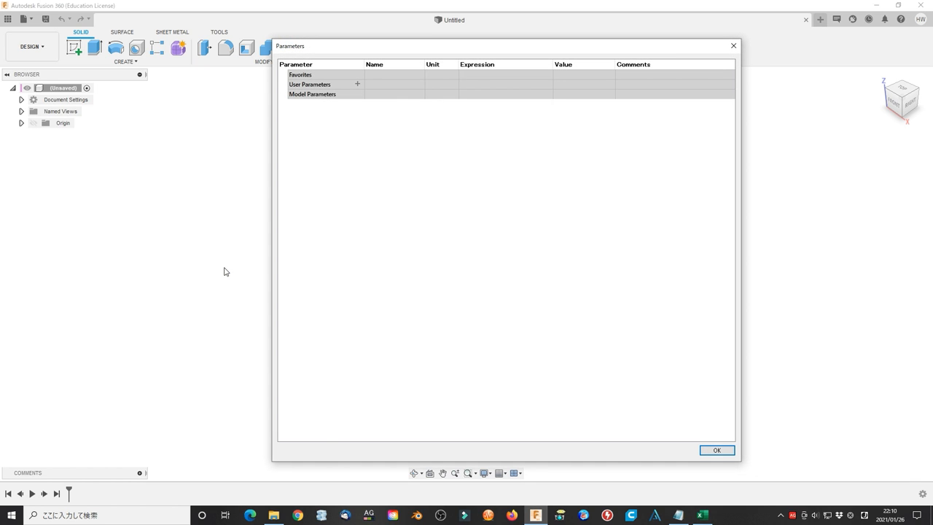
click(357, 84)
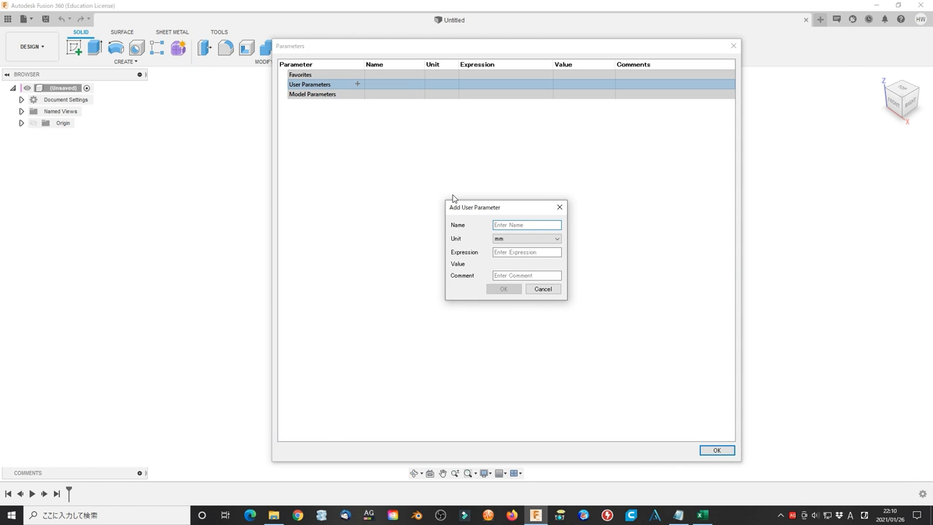
click(526, 225)
text(Diameter)
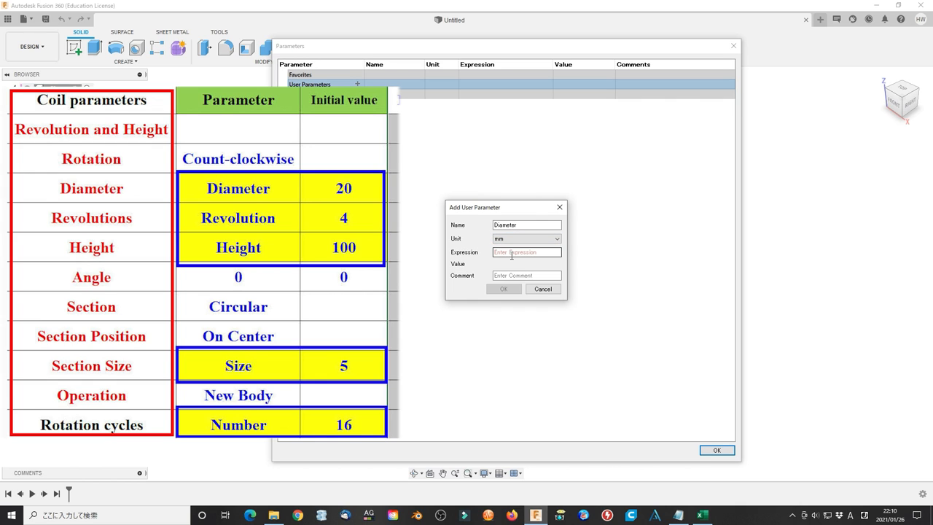
text(20)
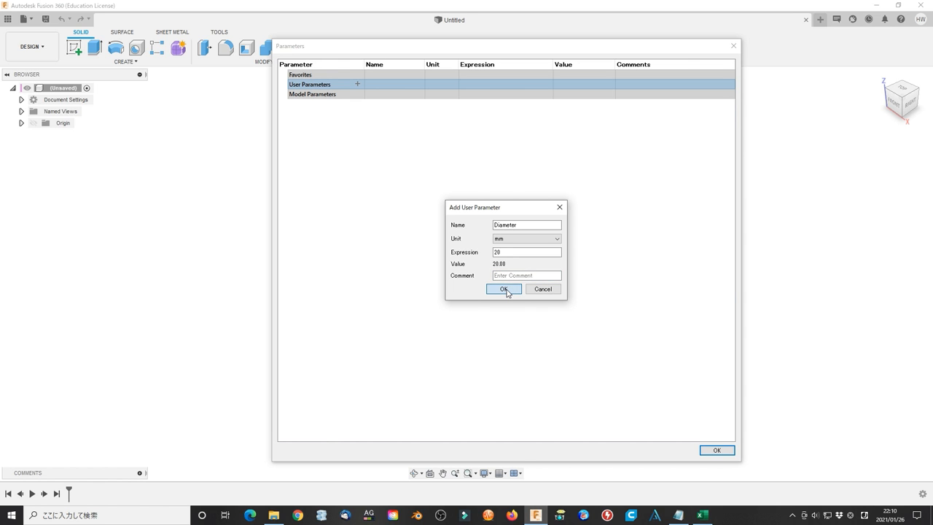
click(504, 289)
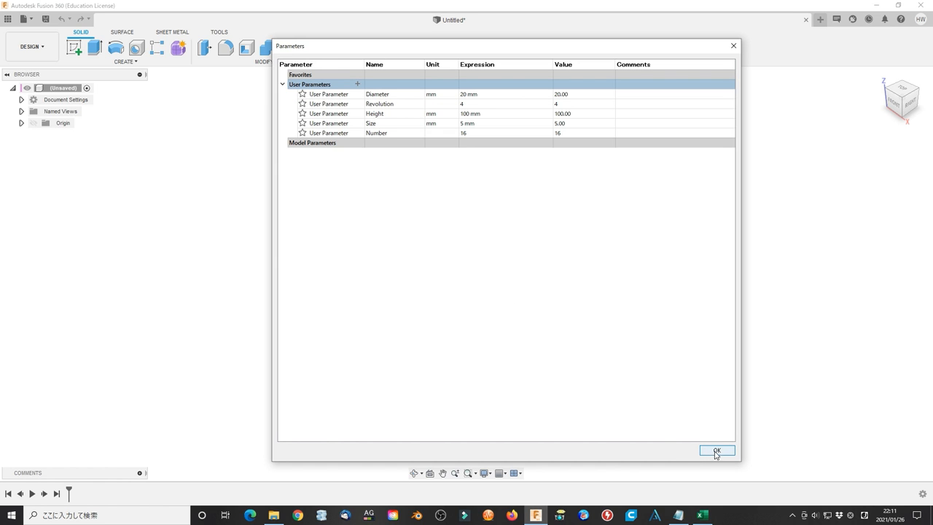
- Sketch on the XY ground plane two concentric circles, Ø20 inner and Ø30 outer
click(716, 450)
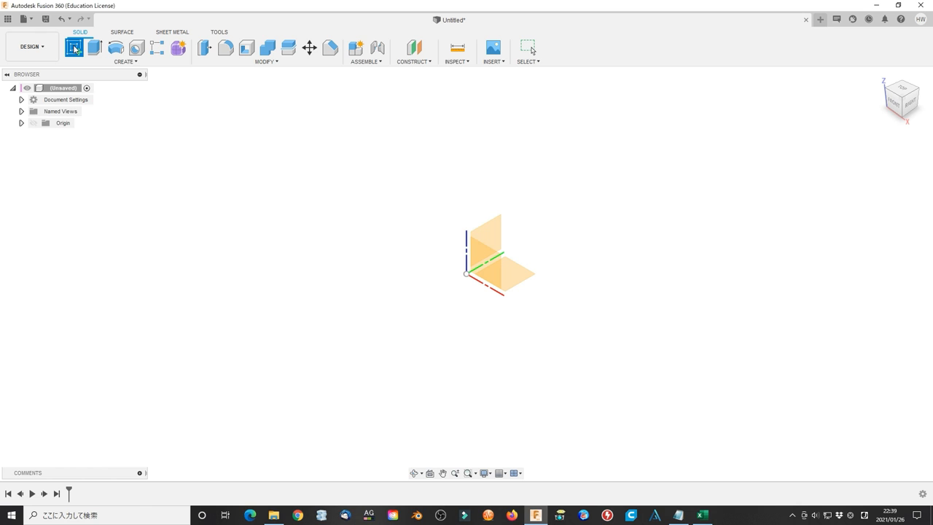
click(74, 48)
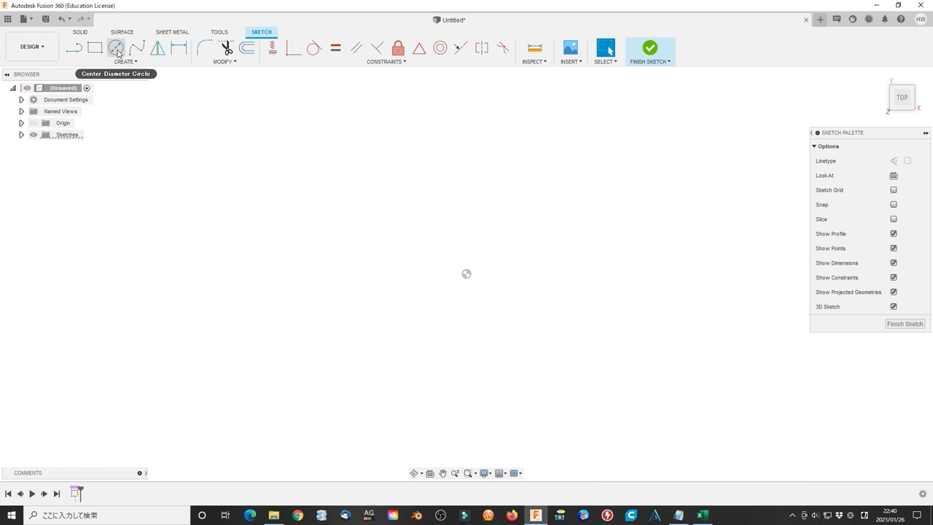
click(467, 273)
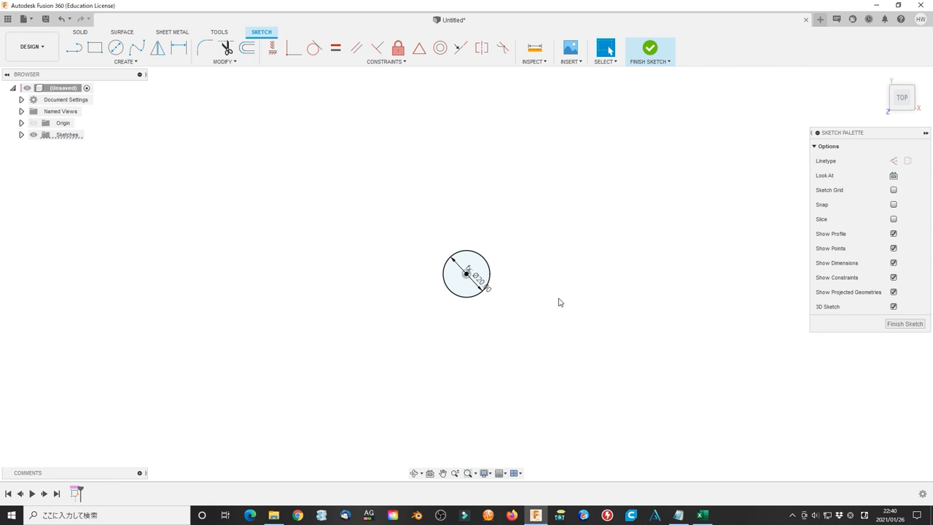
click(115, 47)
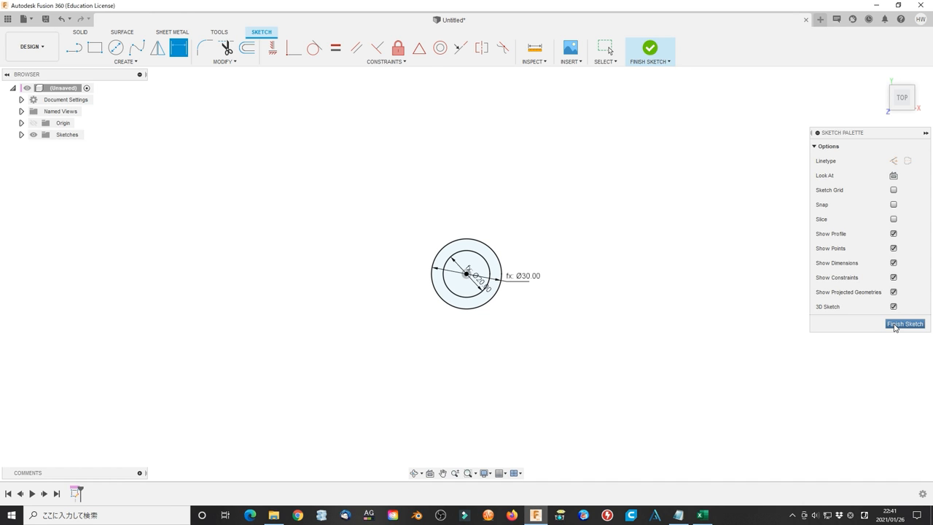
- Finish the sketch and extrude the inner Ø20 circle by Height into a cylinder
click(905, 324)
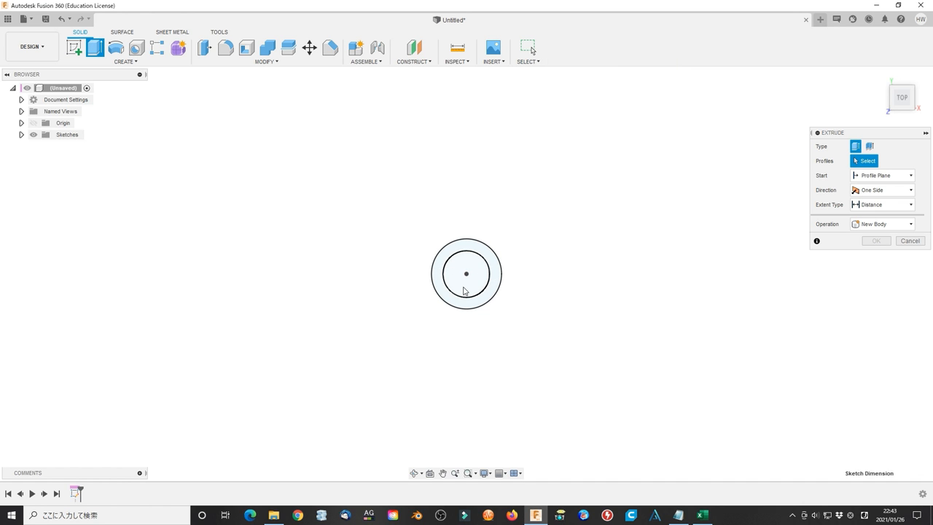
click(466, 273)
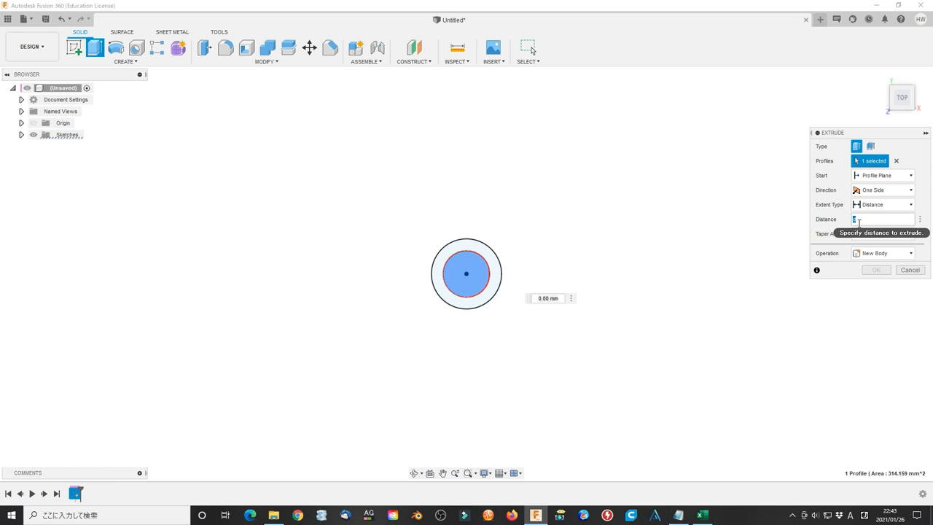
text(Height)
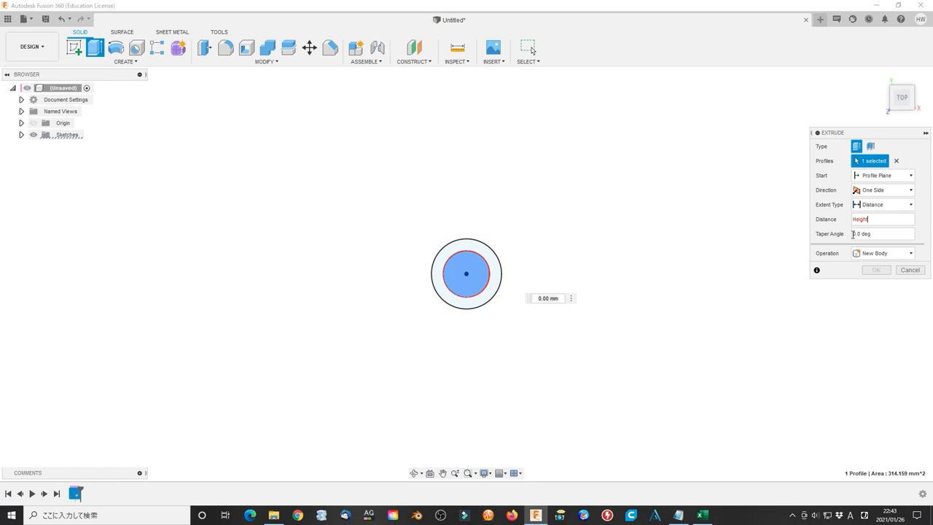
click(875, 270)
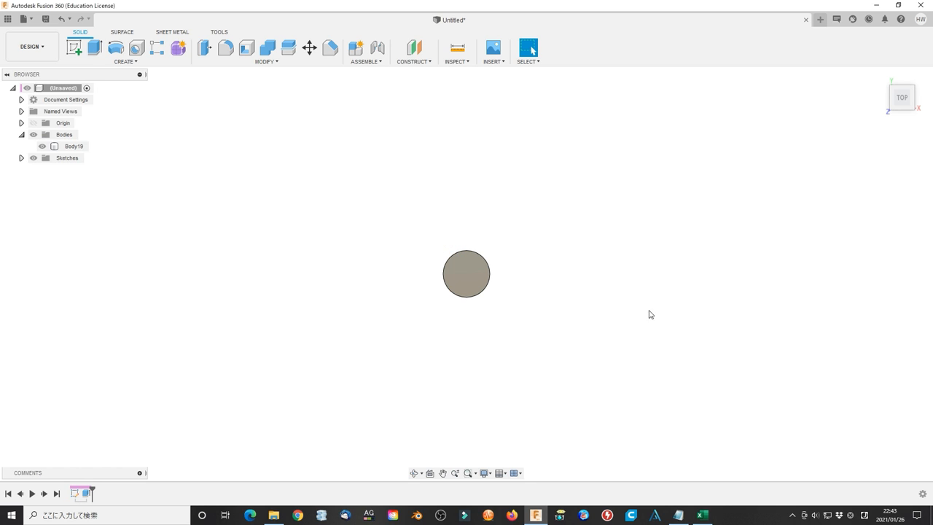
click(126, 61)
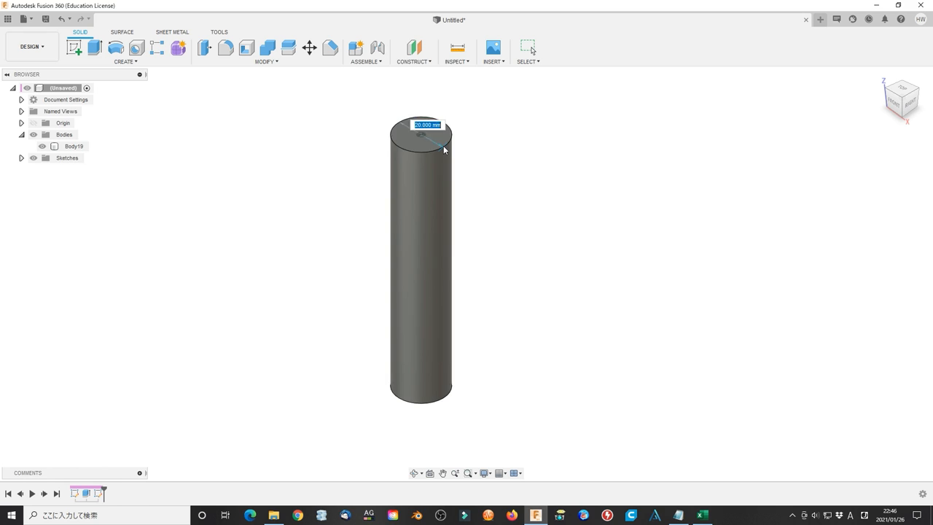
- Coil from the cylinder's top face using Diameter, Revolution and Size, as a new body
click(421, 132)
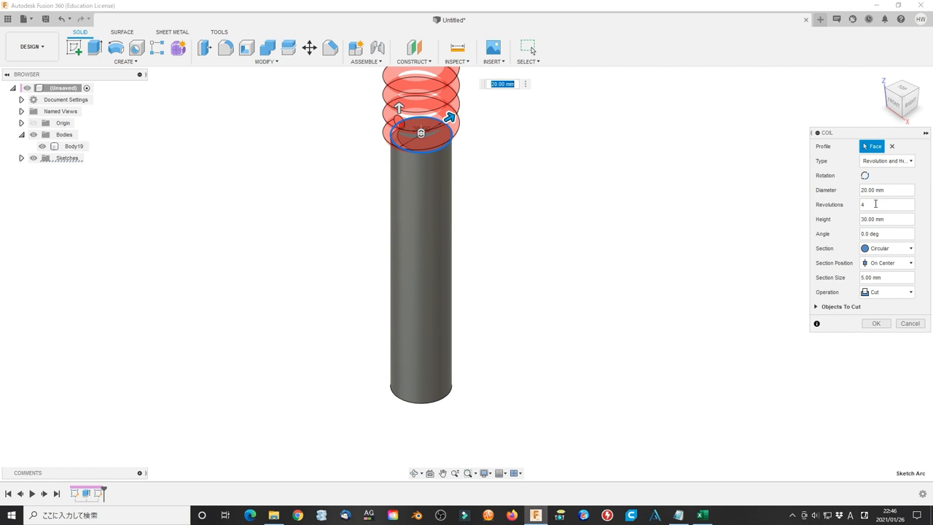
click(886, 190)
text(Diameter)
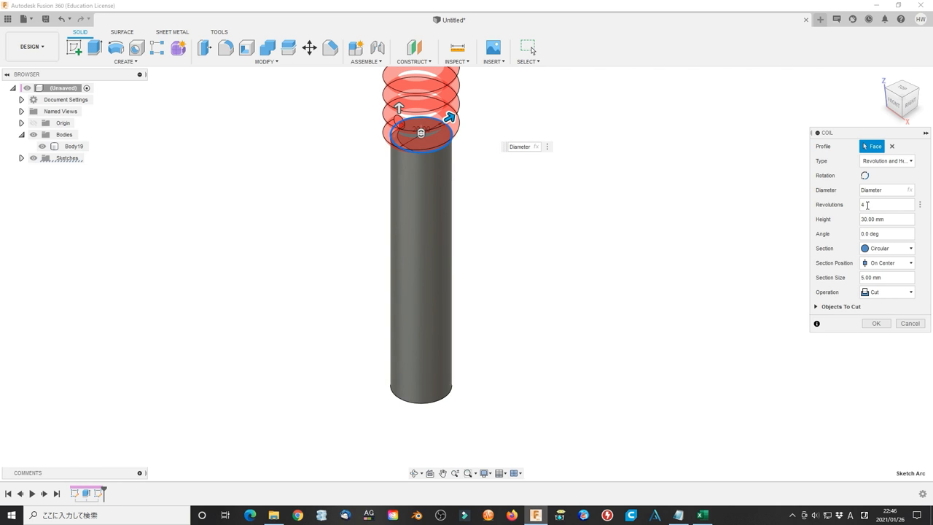
click(886, 204)
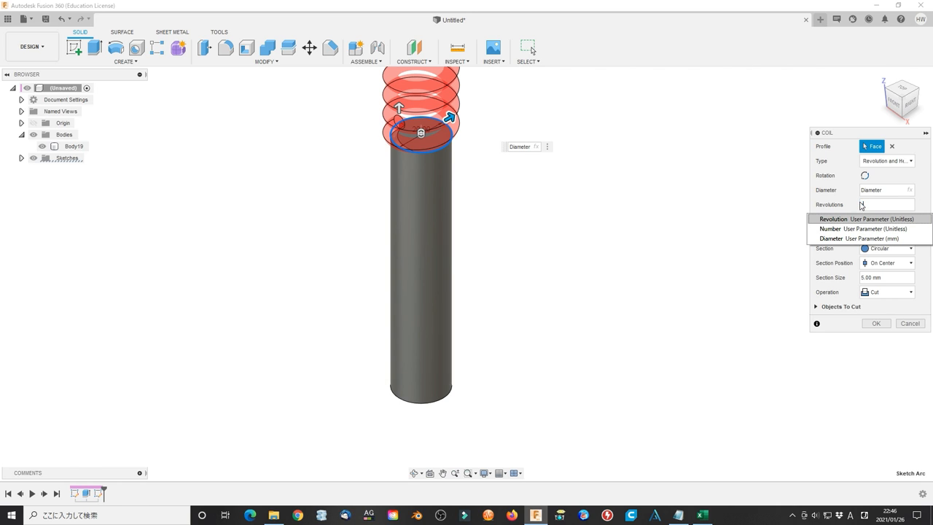
click(833, 219)
text(-Height)
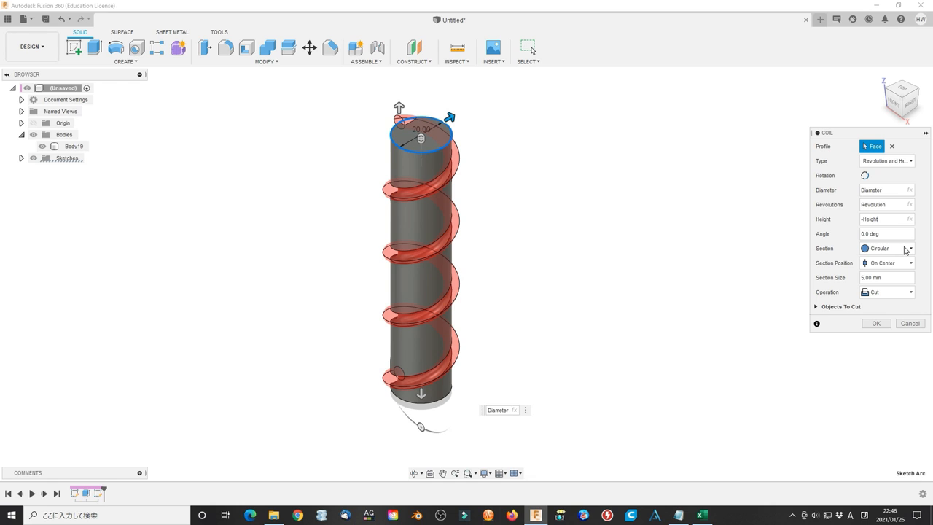
click(886, 277)
text(Size)
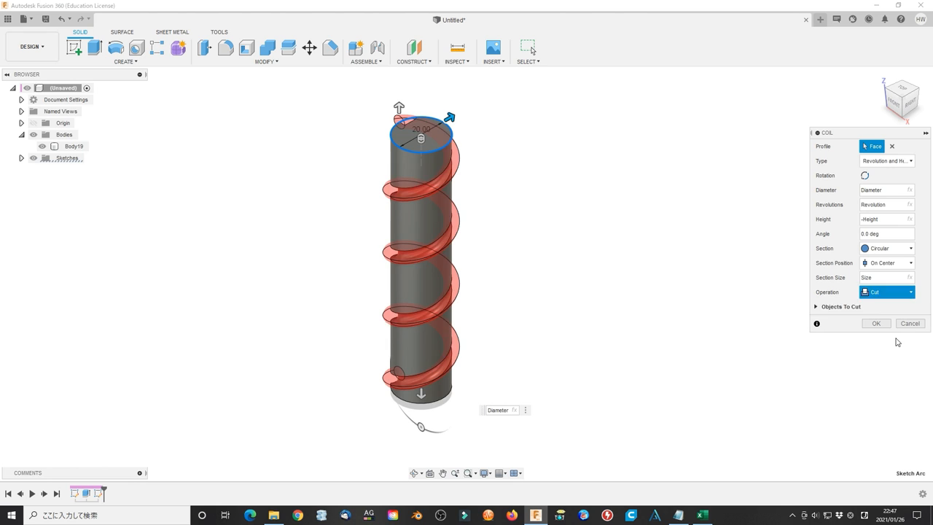
click(886, 292)
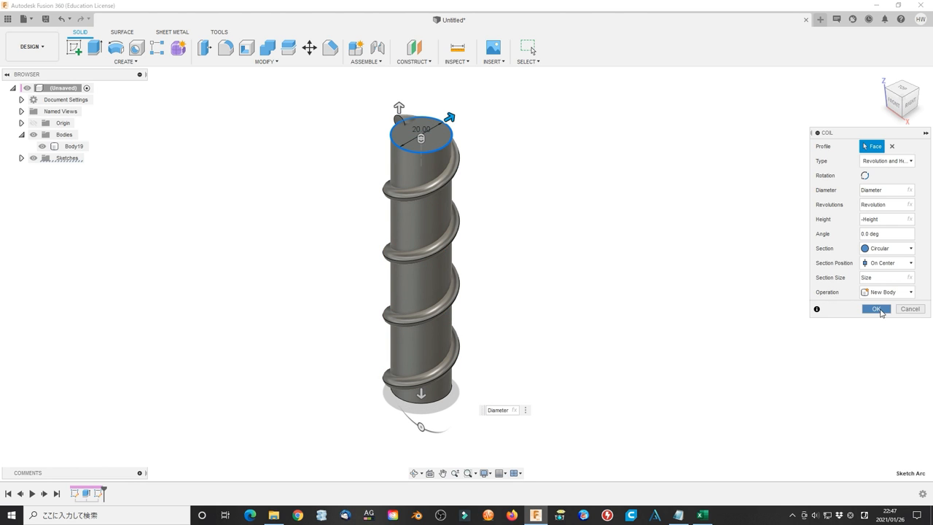
click(124, 61)
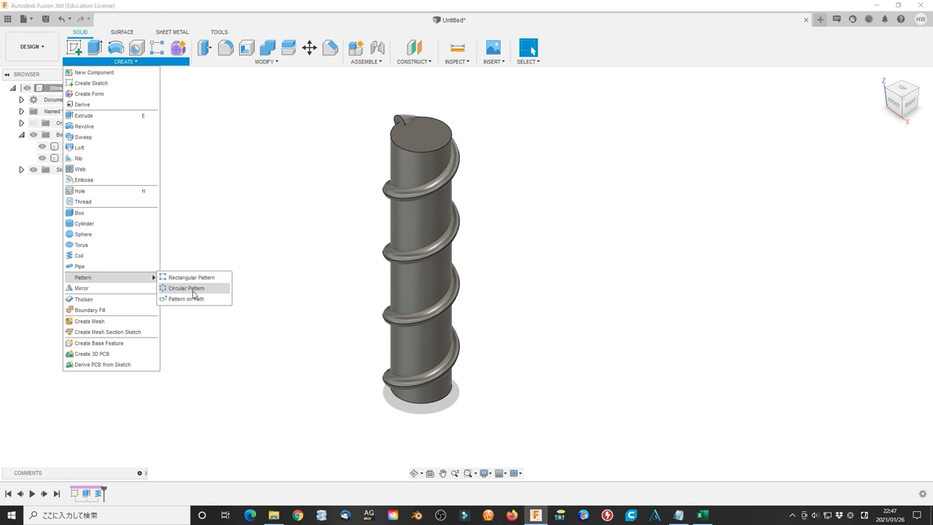
- Circular-pattern the coil Number times, join all bodies, and mirror across the top face
click(186, 288)
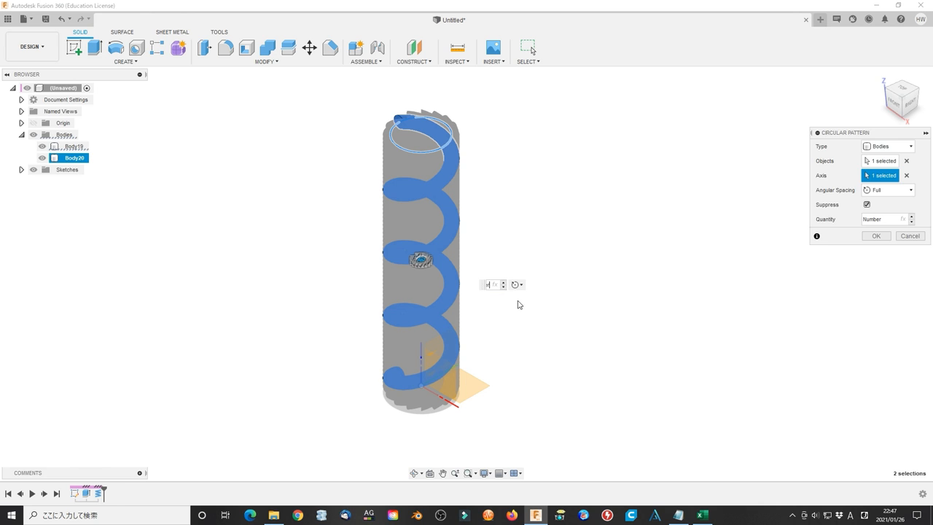
click(876, 236)
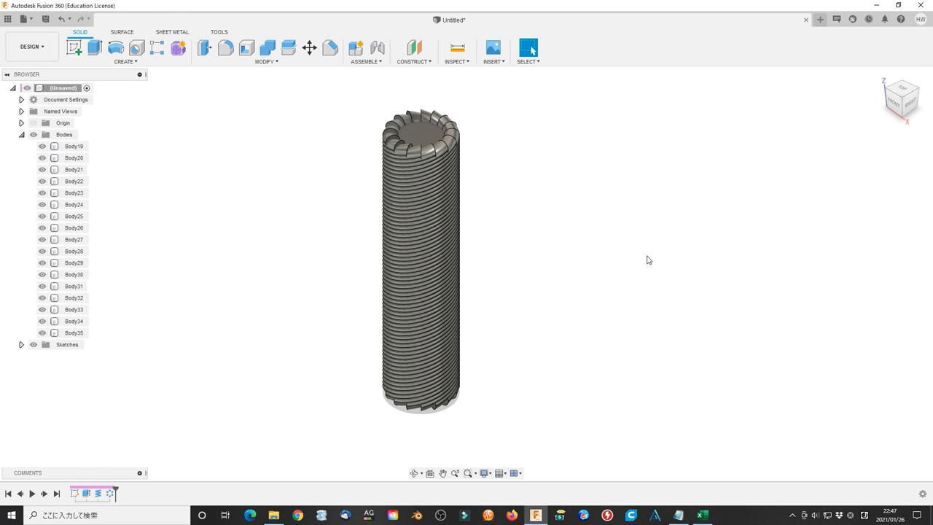
click(266, 48)
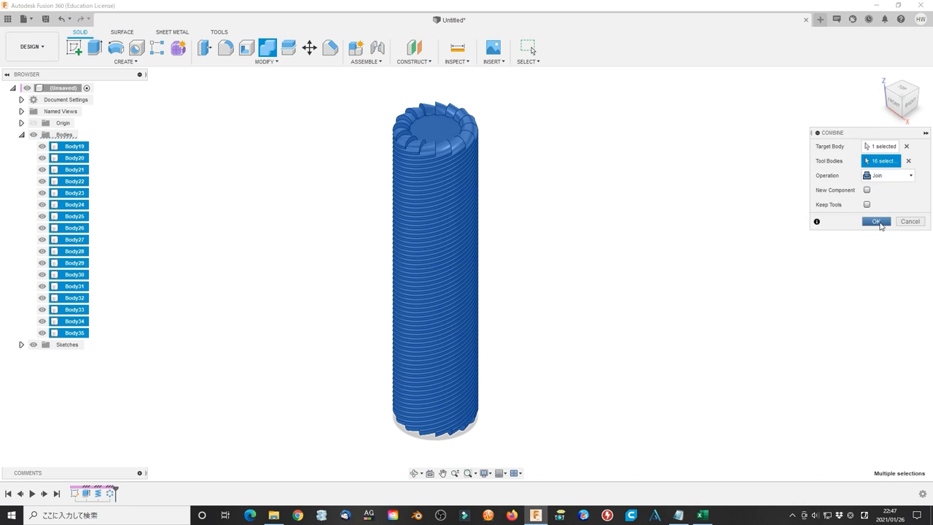
click(877, 222)
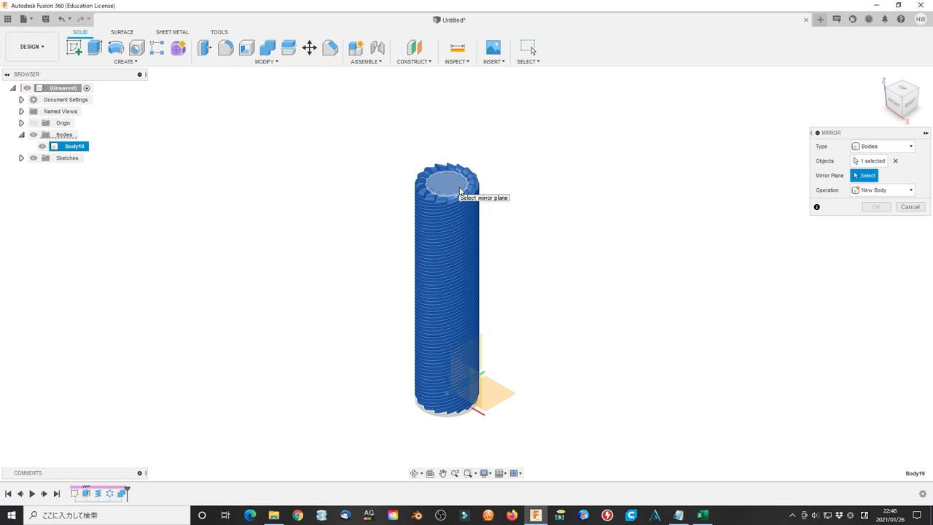
click(875, 206)
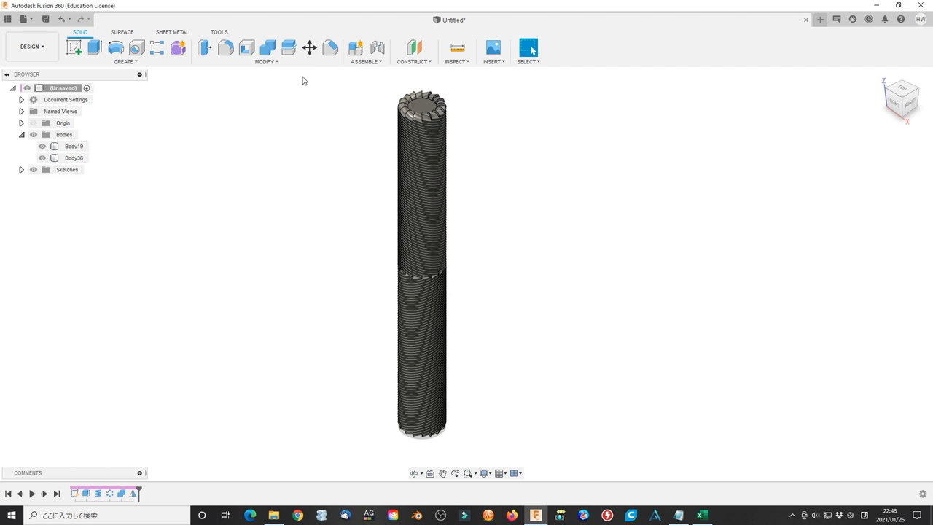
click(309, 47)
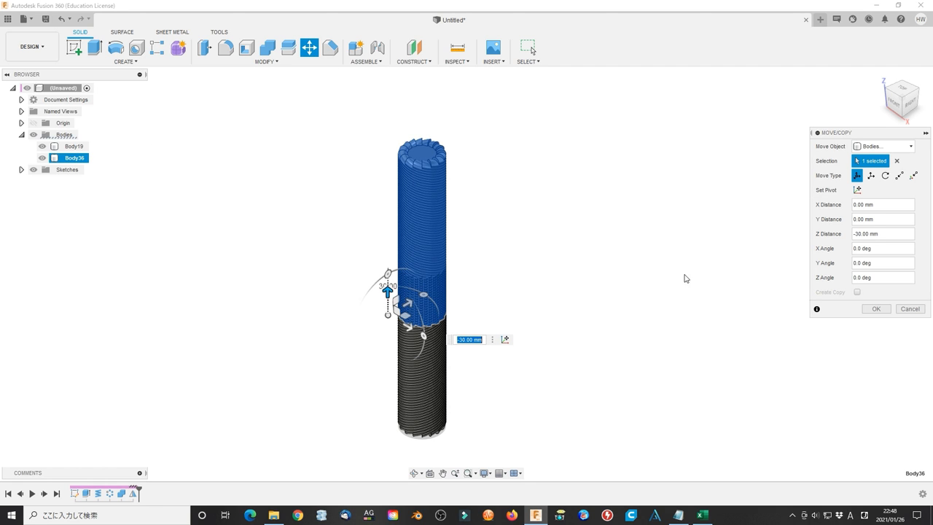
- Move the mirrored body along Z by -Height
click(882, 233)
text(-Height)
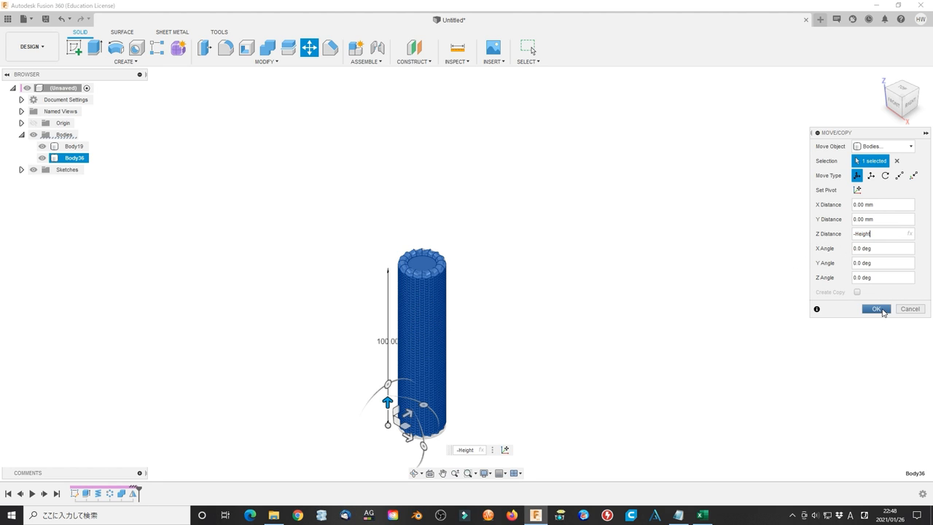
click(876, 308)
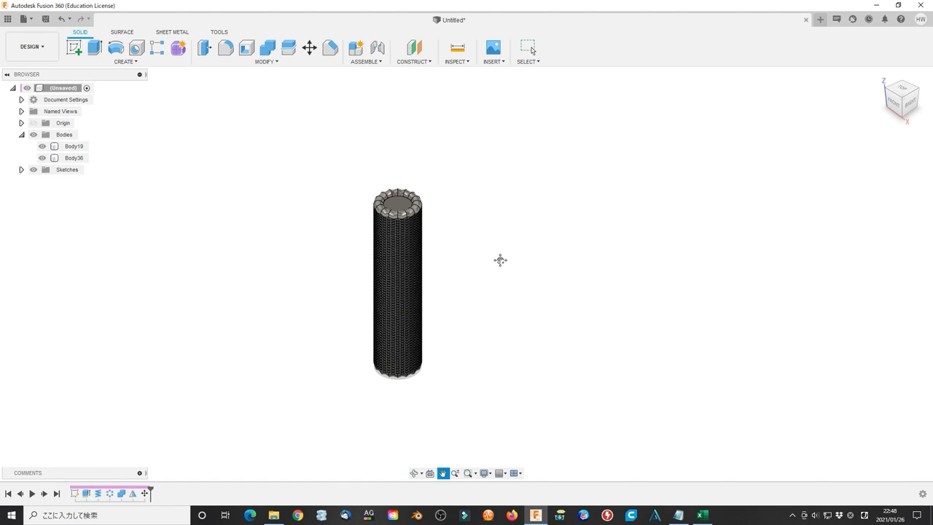
- Start a Combine of the bolt bodies and choose its operation type
click(267, 48)
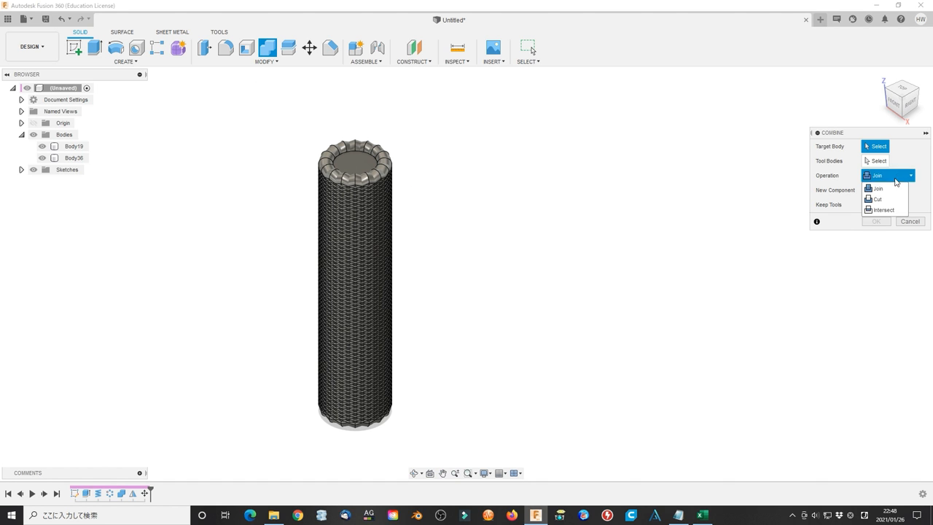
click(883, 210)
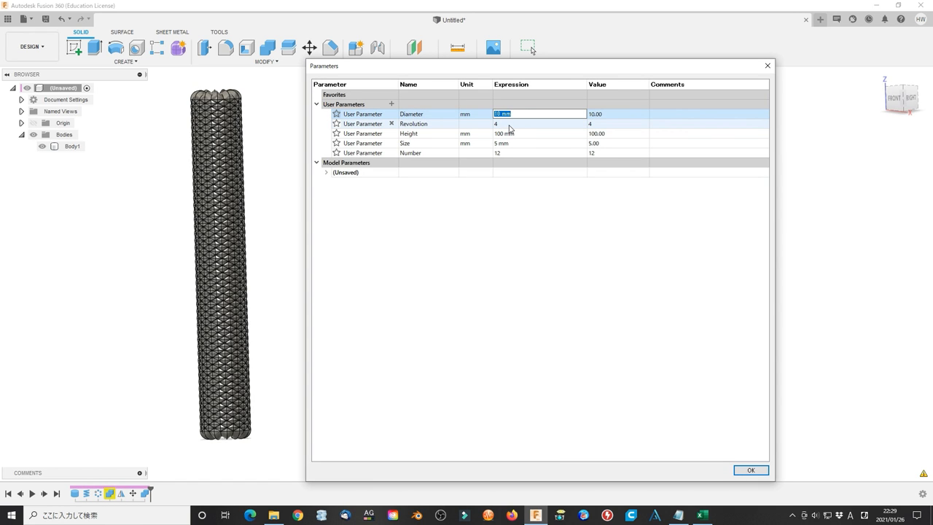
- Review the Height and Size parameter expressions, then close the Parameters dialog
click(538, 133)
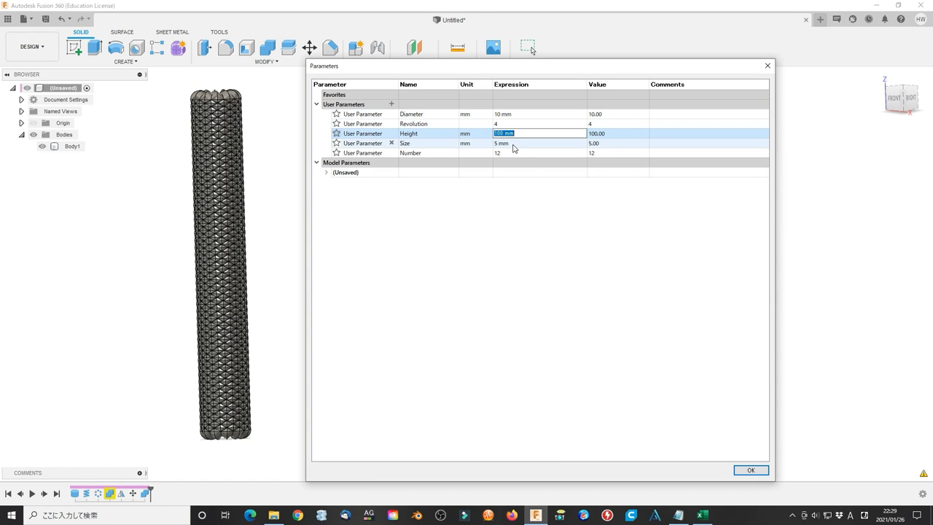
click(540, 143)
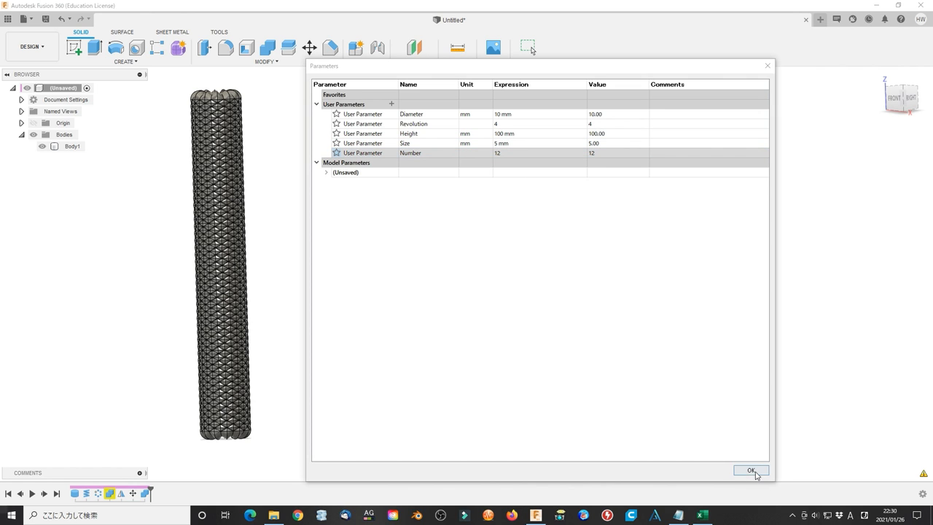
click(751, 471)
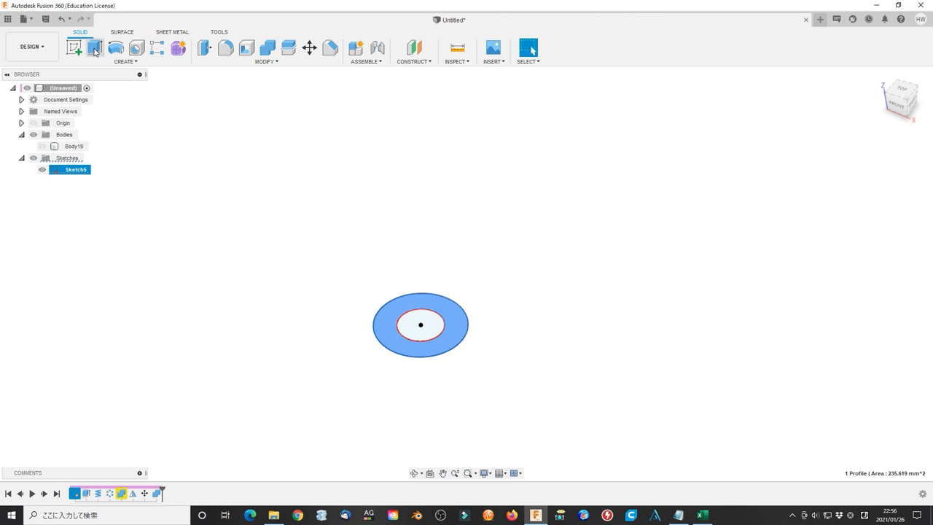
- Extrude the ring profile 10 mm into a nut body and offset its bore face -0.5 mm
click(95, 47)
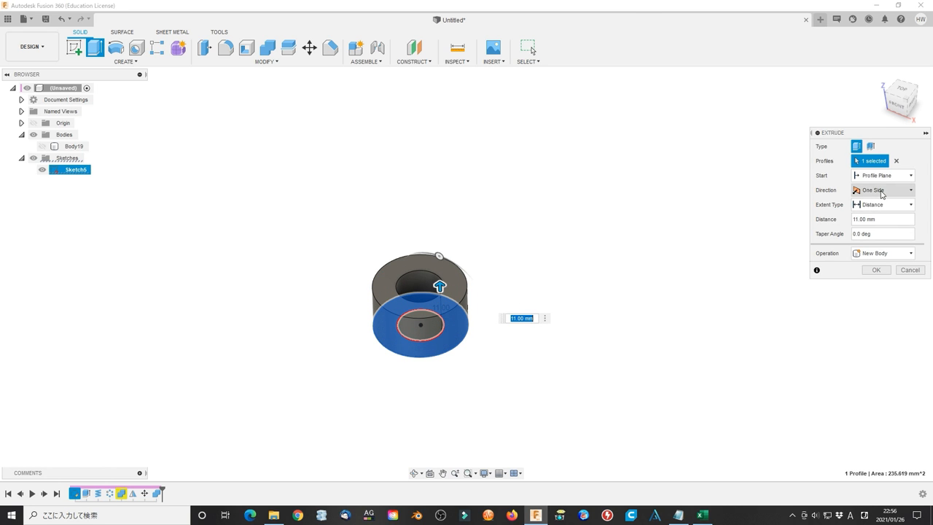
text(10)
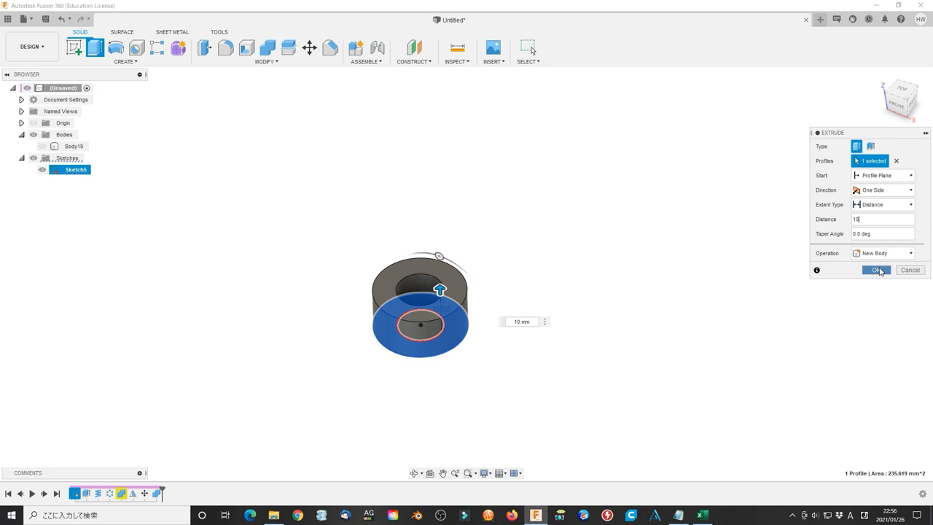
click(876, 270)
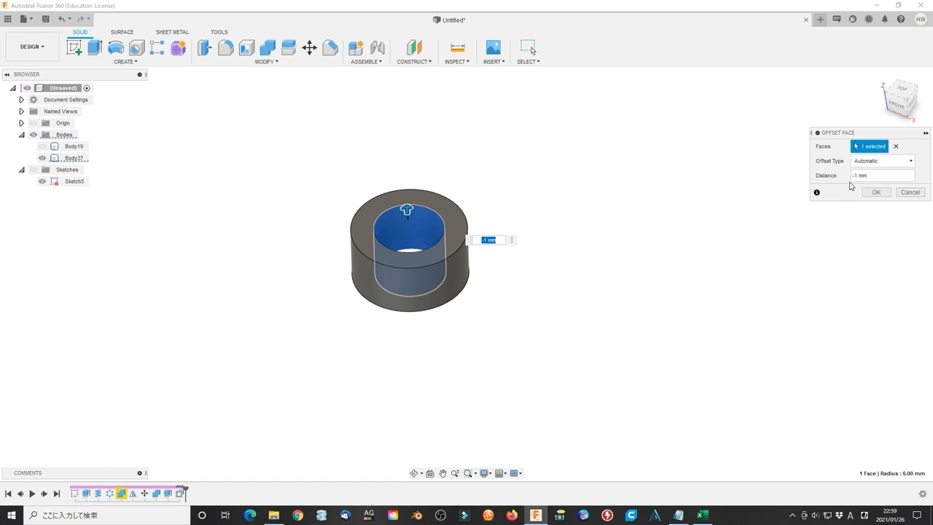
text(-0.5)
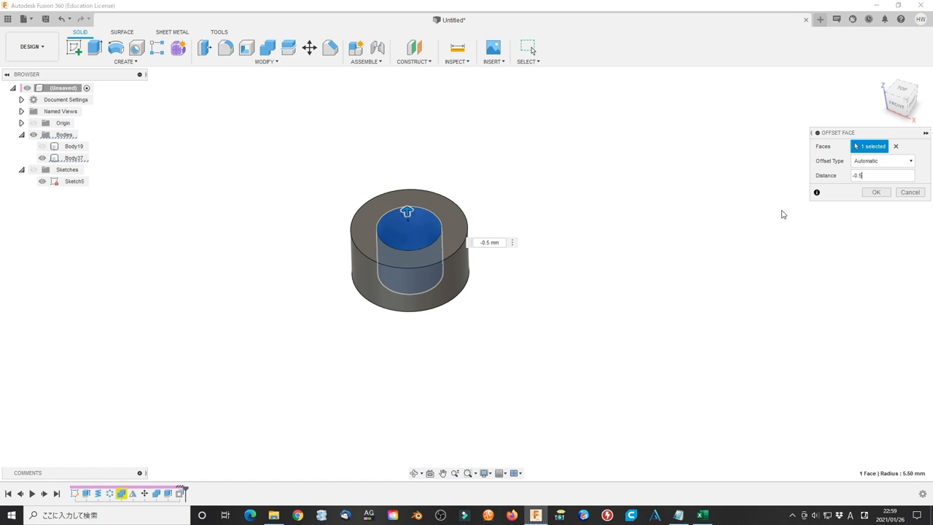
click(876, 191)
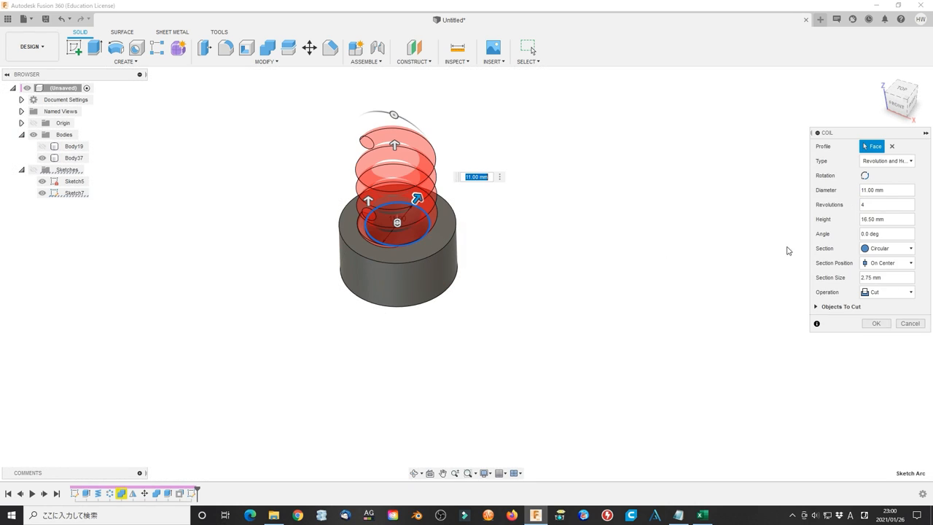
- Set the bore coil diameter to d+1 and section size to Size+0.5, with a Cut operation
click(886, 189)
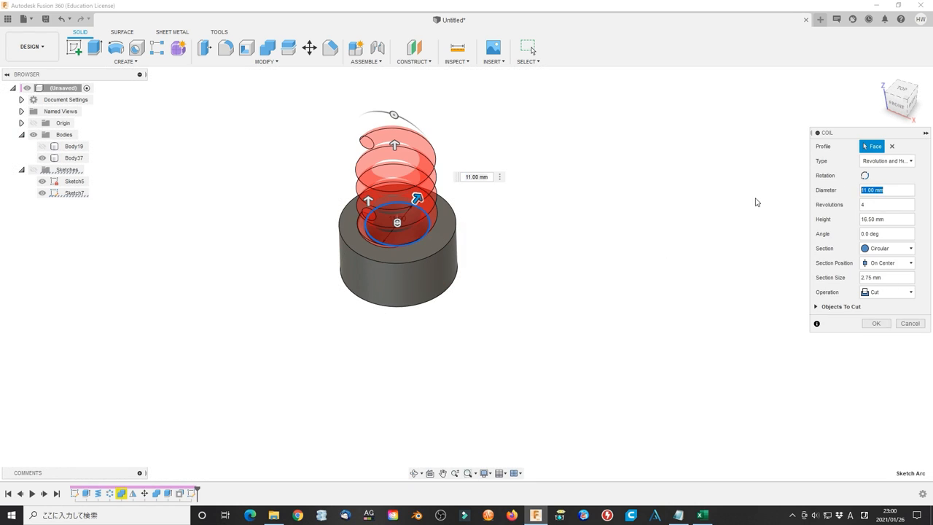
text(d+1)
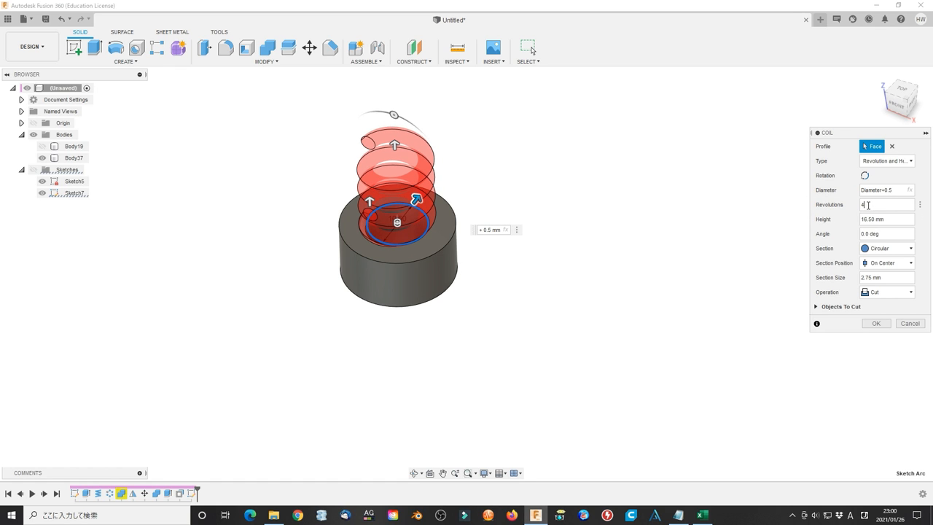
click(887, 219)
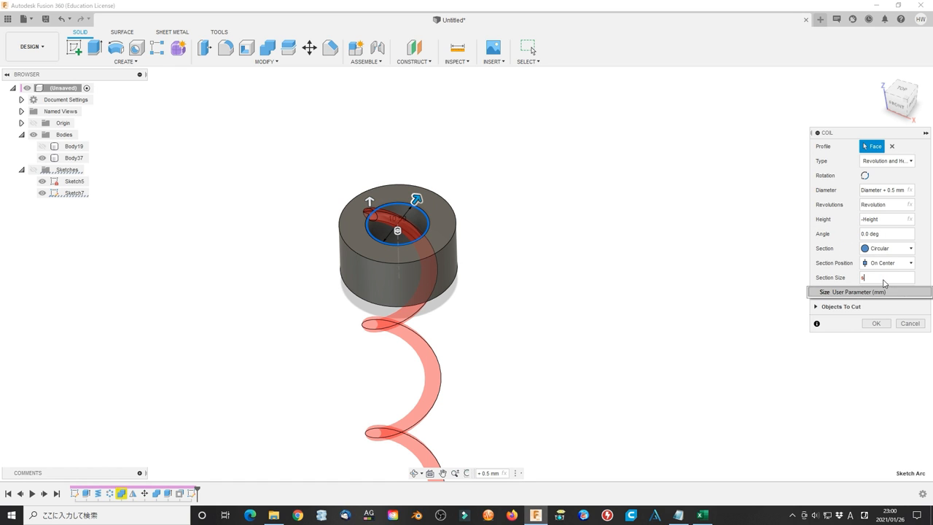
text(Size+0.5)
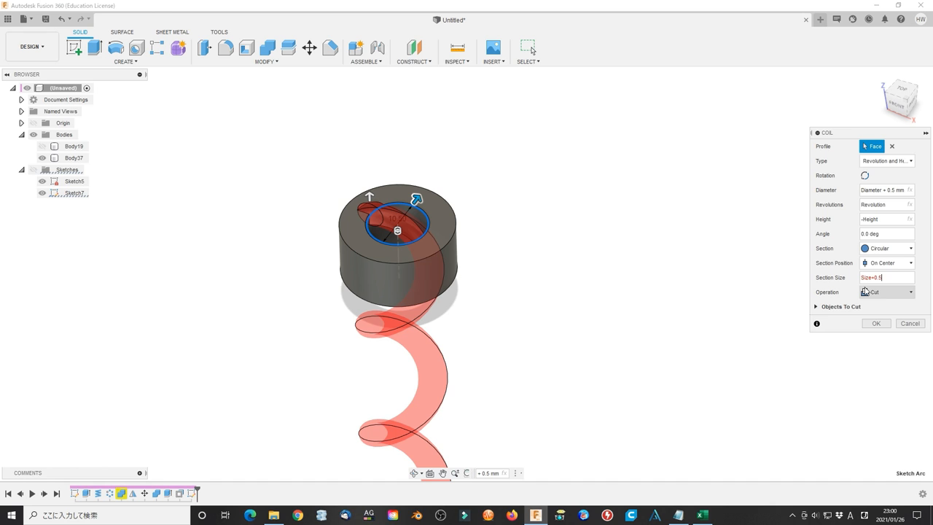
click(886, 291)
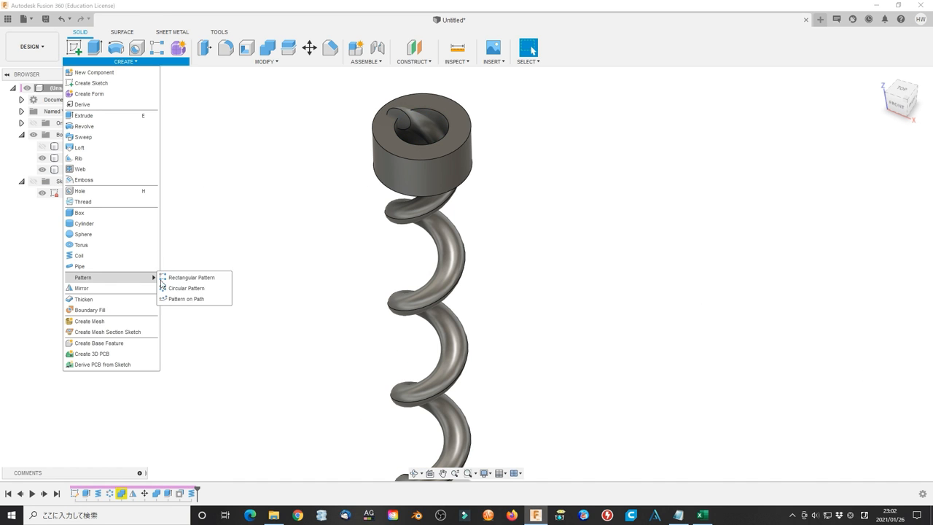
- Circular-pattern the coil body around the nut axis into twelve coil bodies
click(186, 288)
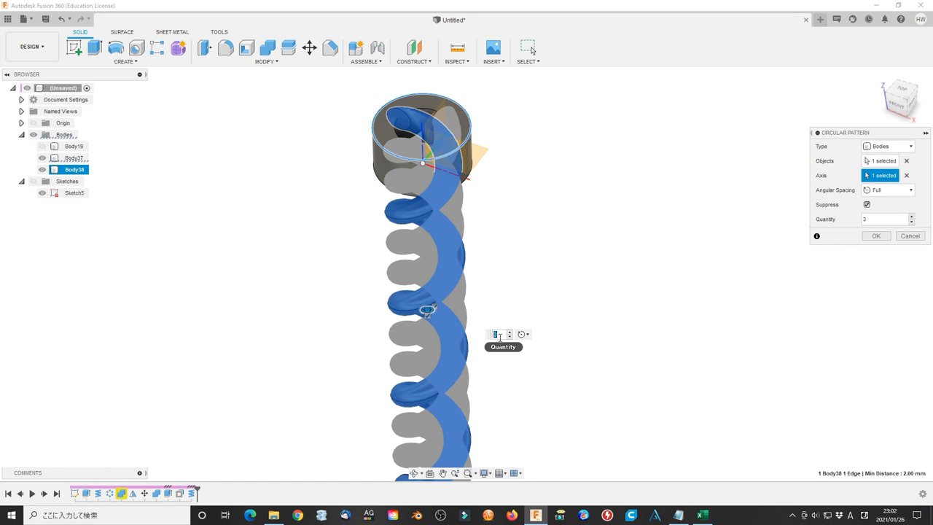
click(876, 235)
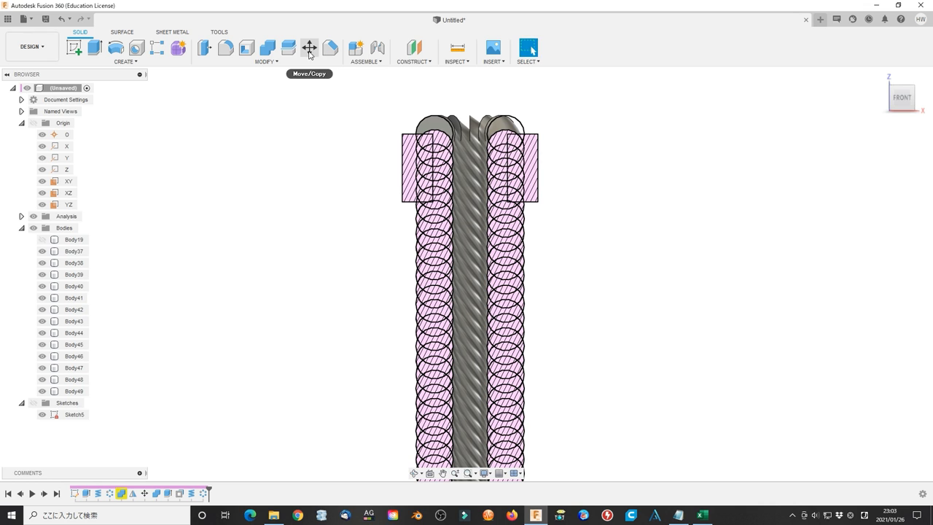
- Open the Modify menu to reach user parameters: Revolution 3, Size 4 mm, Number 8
click(309, 48)
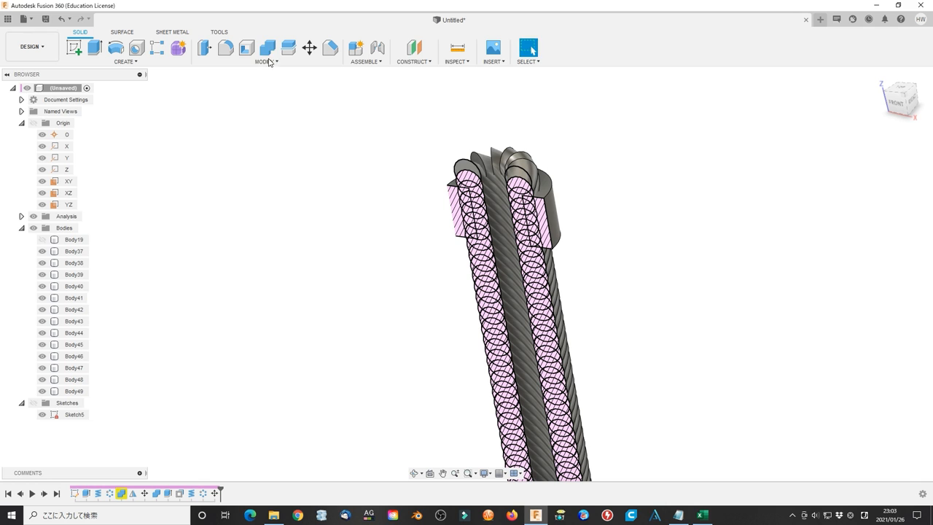
click(267, 48)
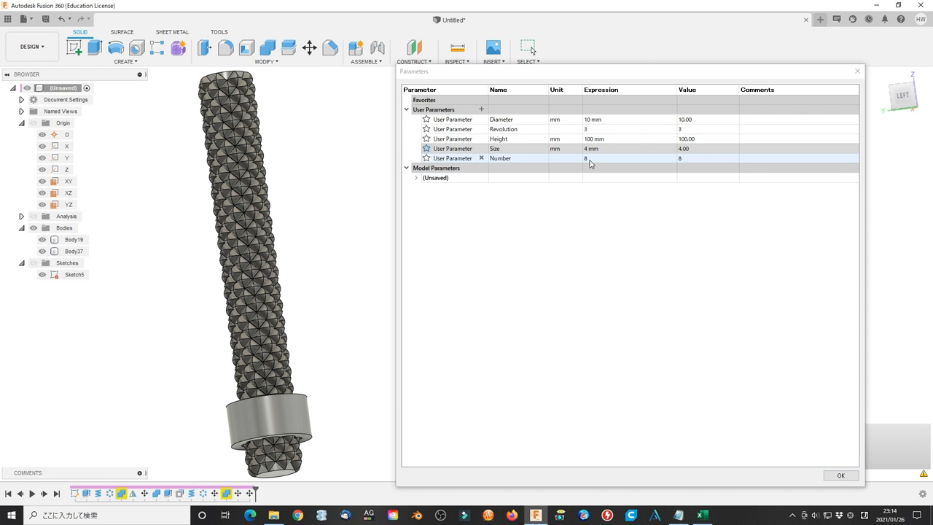
- Apply the edited Number parameter and orbit around the updated bolt
click(628, 158)
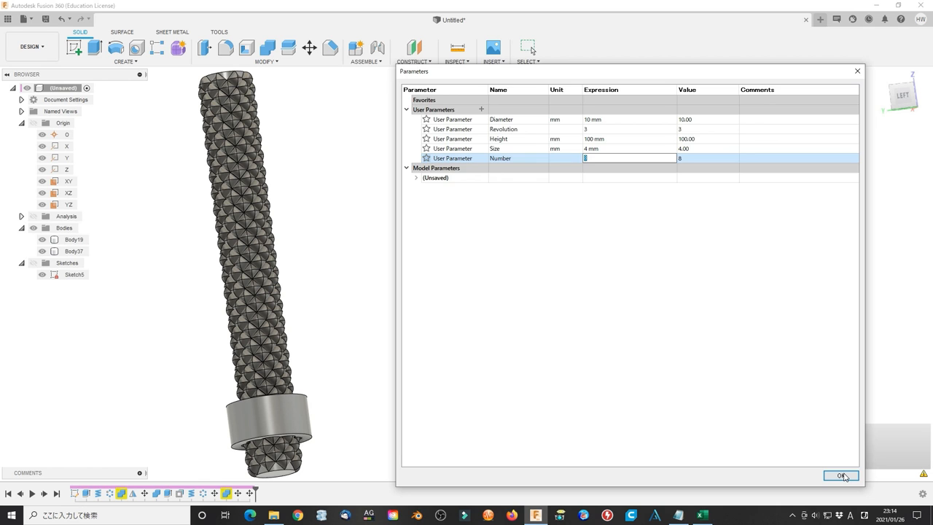
click(840, 476)
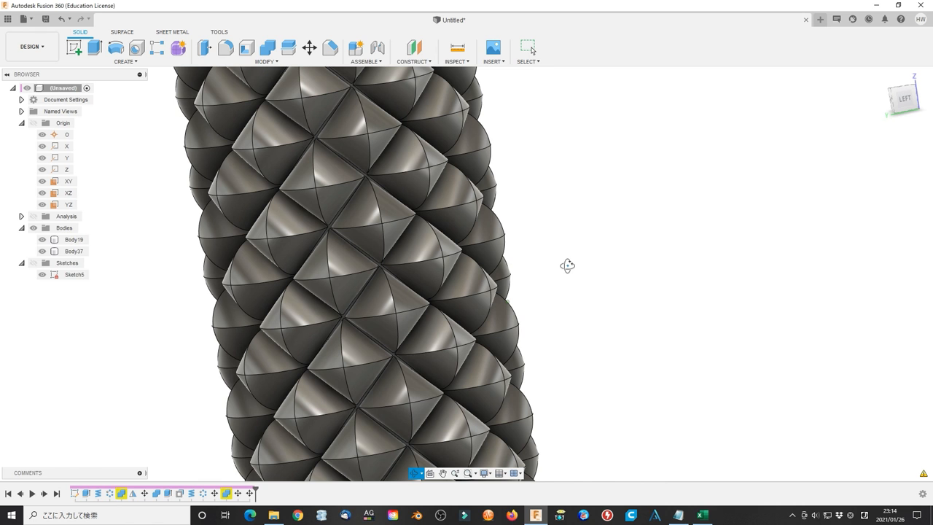
drag(568, 265, 524, 264)
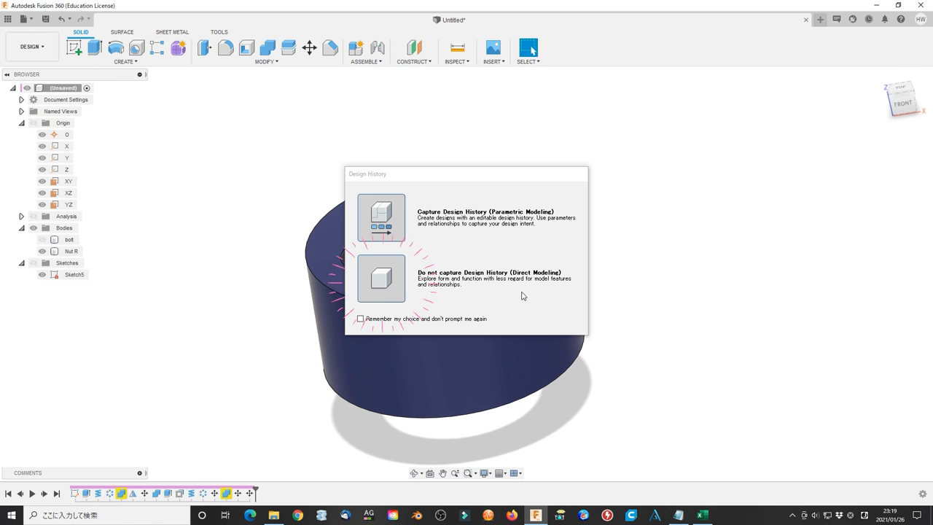
- Skip design history, then save the bolt design as design.f3d
click(380, 279)
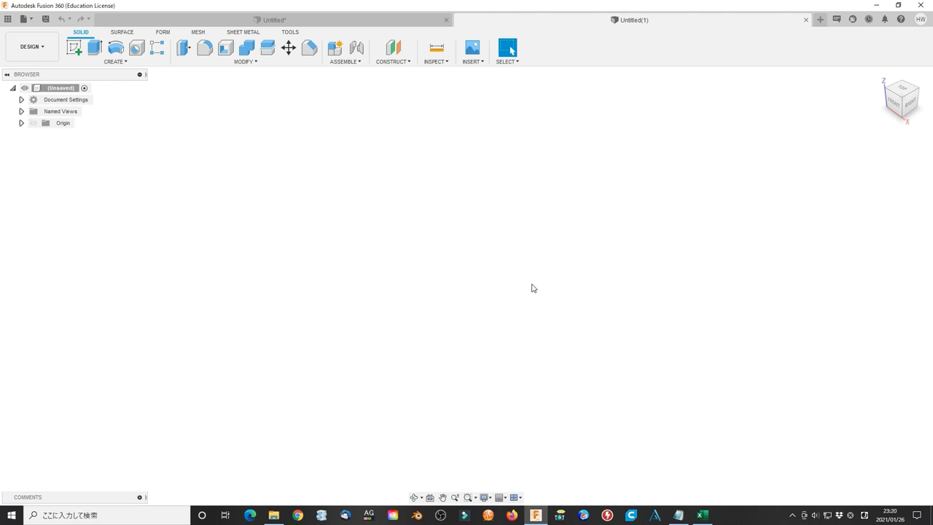
click(24, 19)
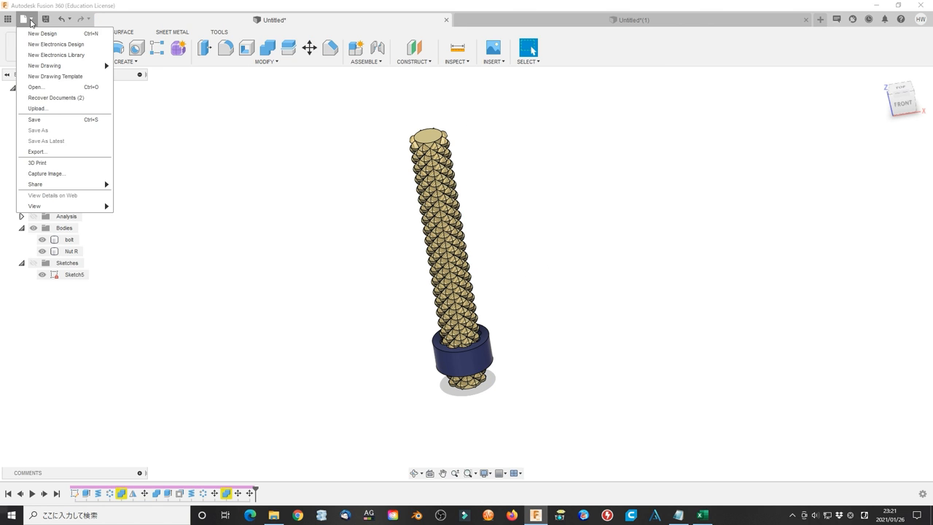
click(38, 129)
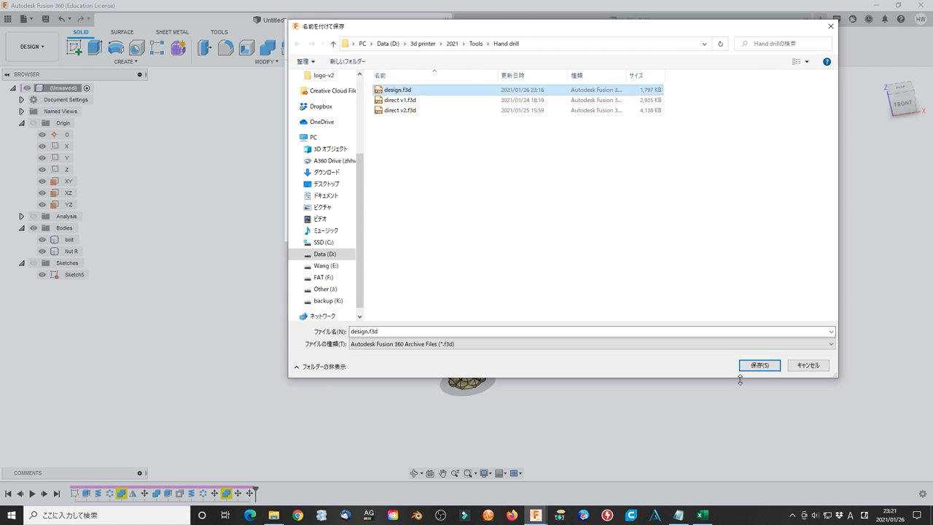
click(759, 365)
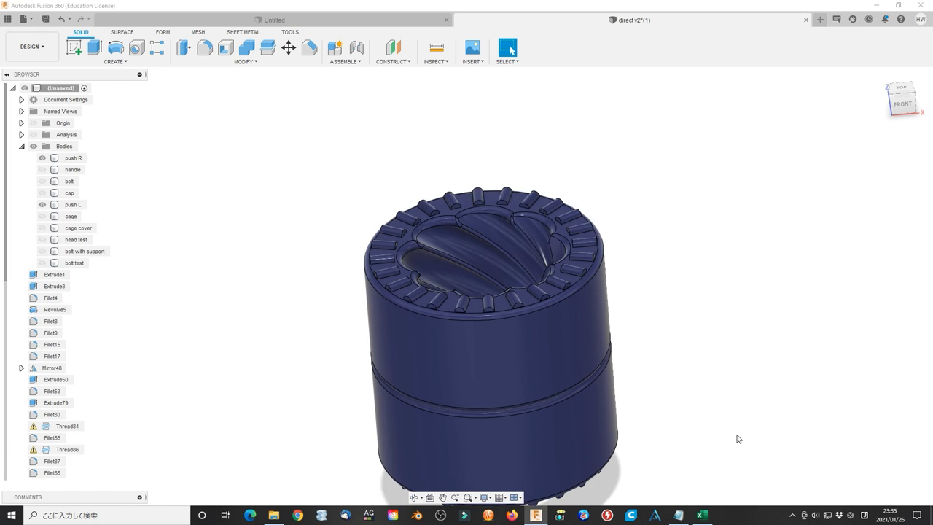
- Toggle visibility of a hidden drill part and the handle body in the Browser
click(42, 217)
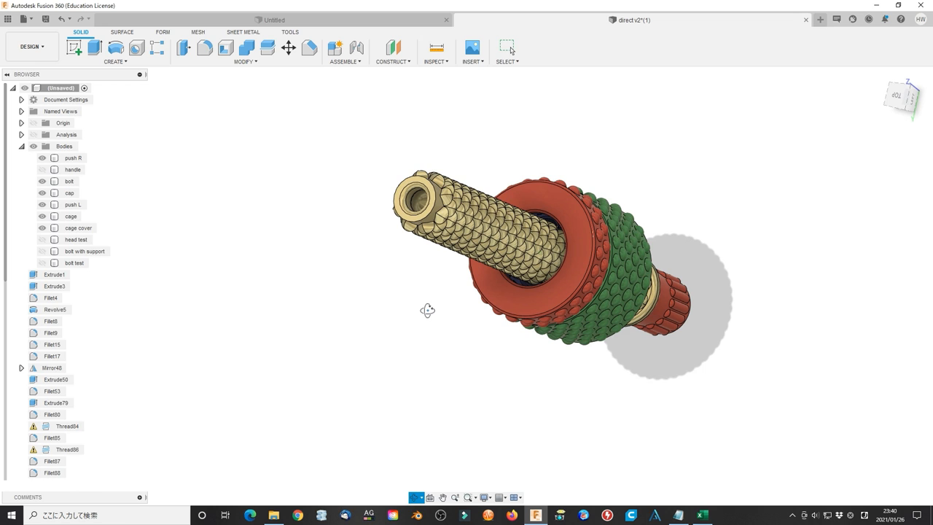
click(72, 169)
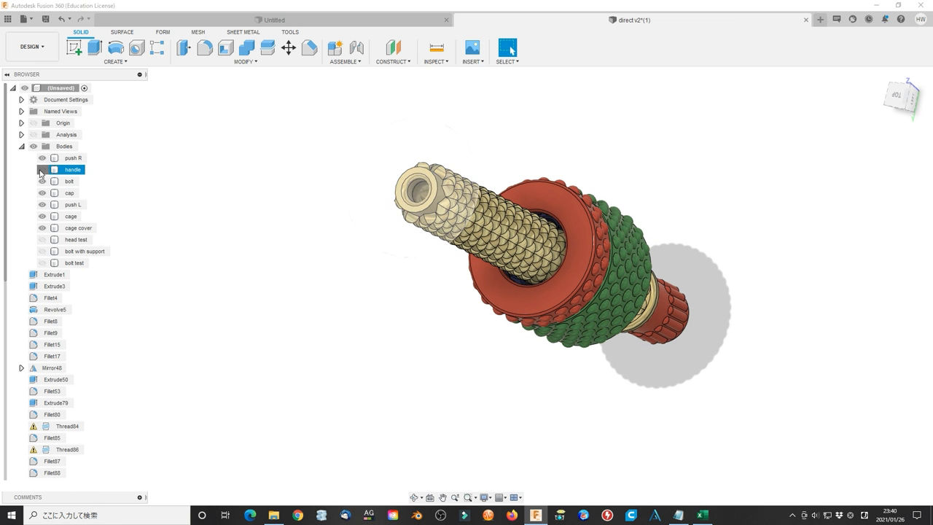